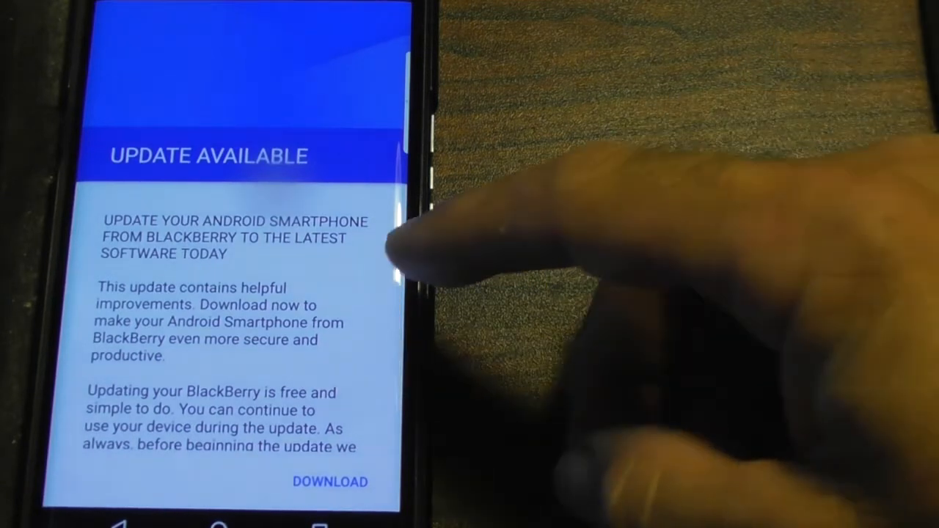
Step: Read through the Update Available notes for the 20.6 MB security update before downloading
scroll(down, 3)
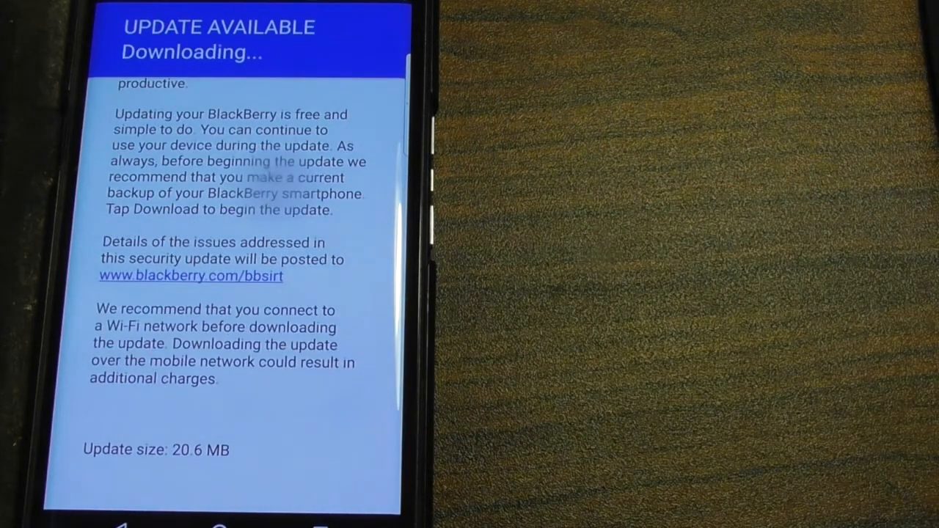
mouse_move(293, 220)
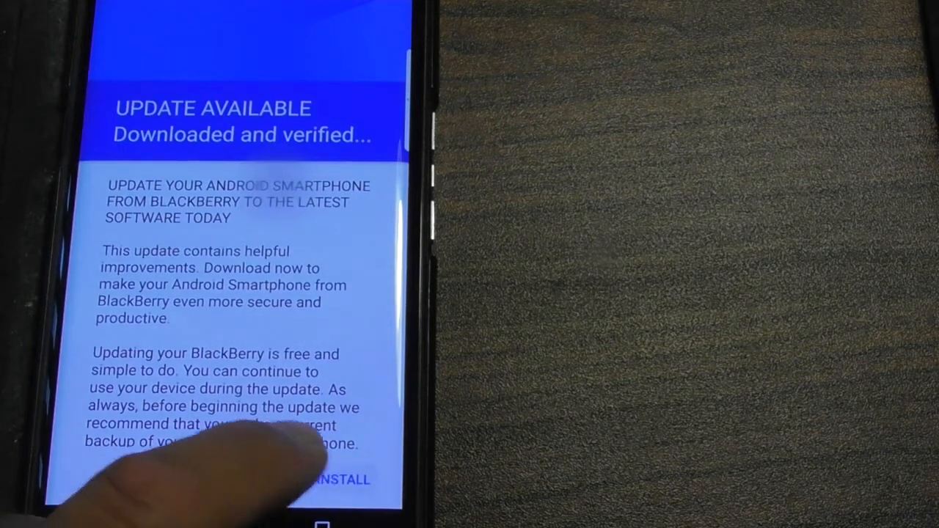
Step: Install the downloaded and verified update, starting the reboot countdown
click(341, 480)
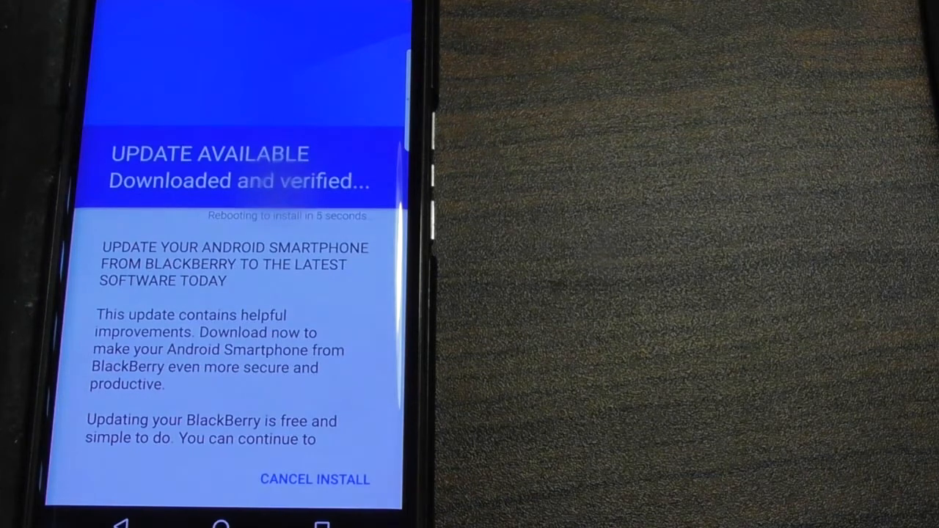
Step: Review the install screen while the reboot countdown runs out uncancelled
scroll(down, 3)
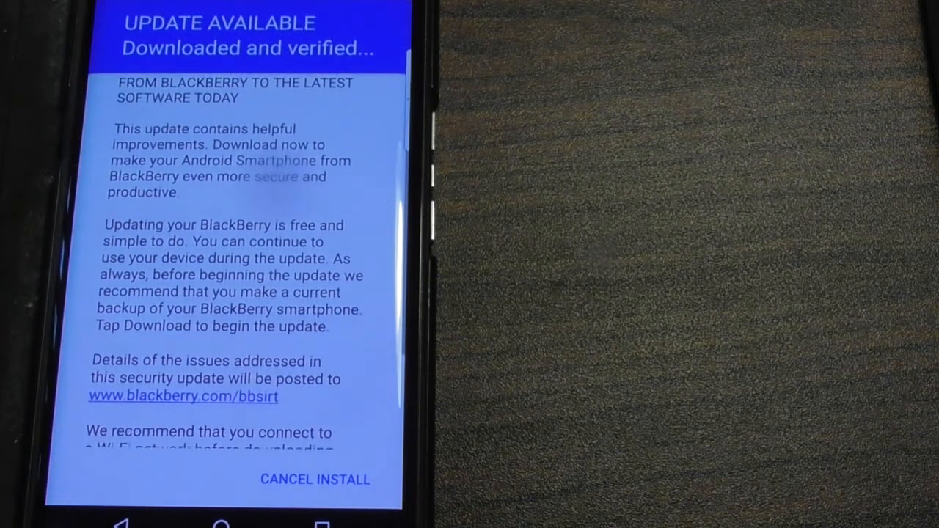
scroll(down, 3)
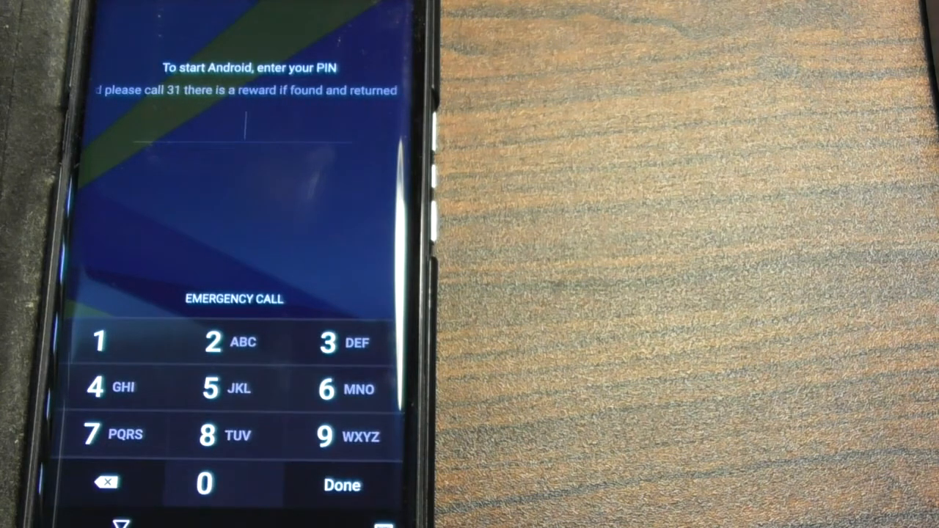
Step: Enter the startup PIN so Android finishes booting to the home screen
click(340, 485)
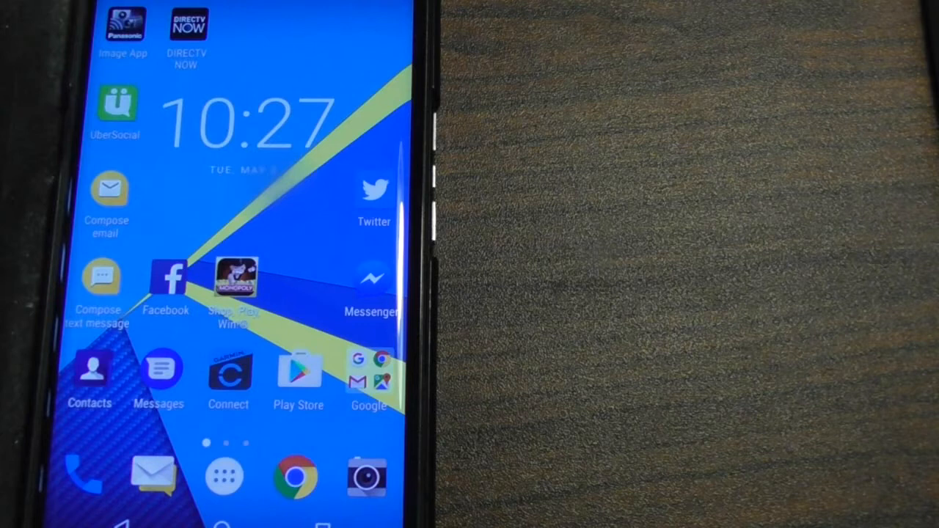
click(229, 373)
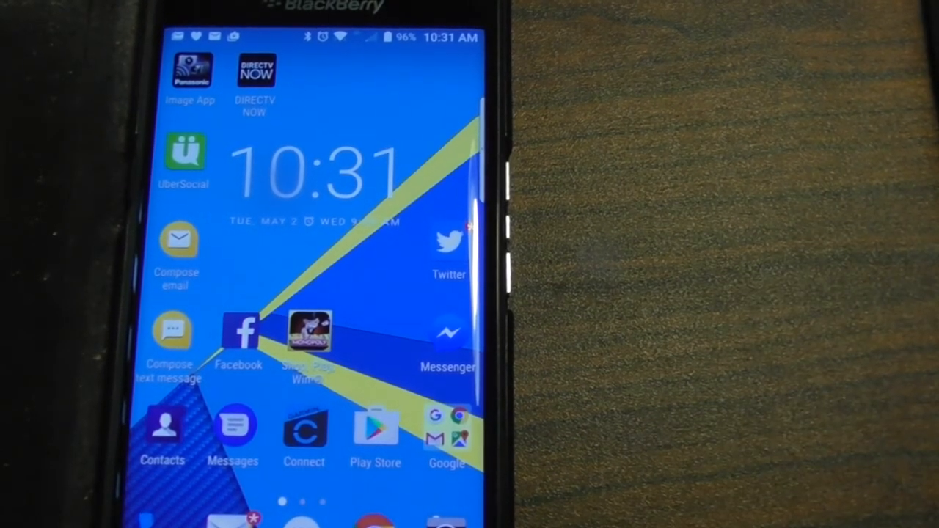
Step: Show About phone details: Android 6.0.1, April 1, 2017 patch, build AAK689
drag(331, 29, 331, 220)
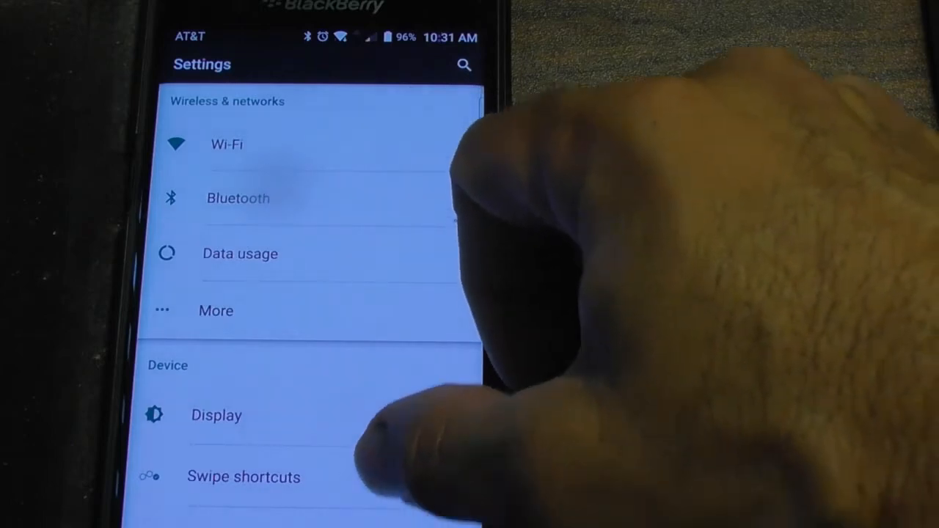
scroll(down, 3)
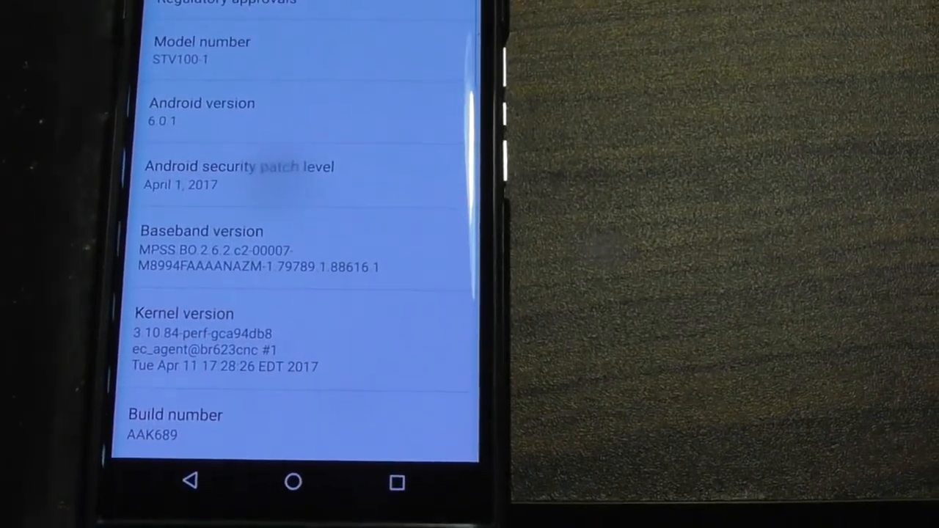
scroll(down, 3)
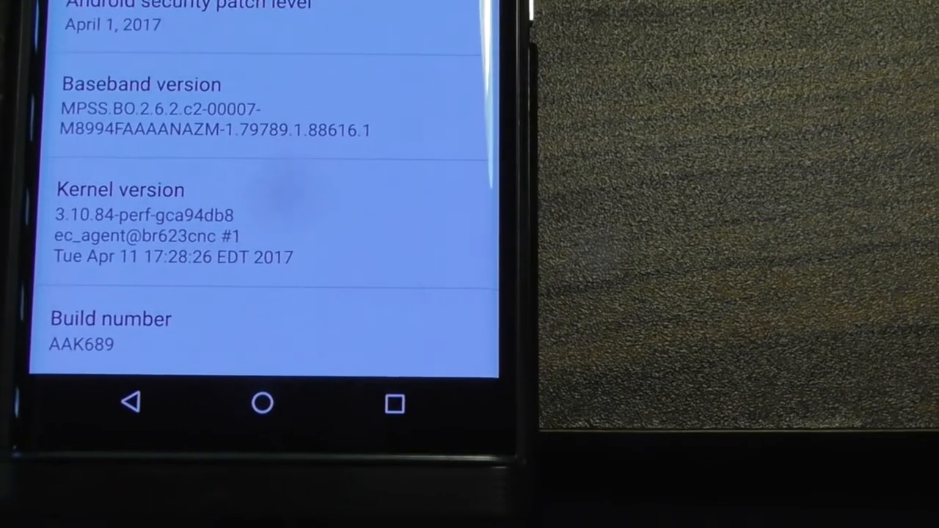